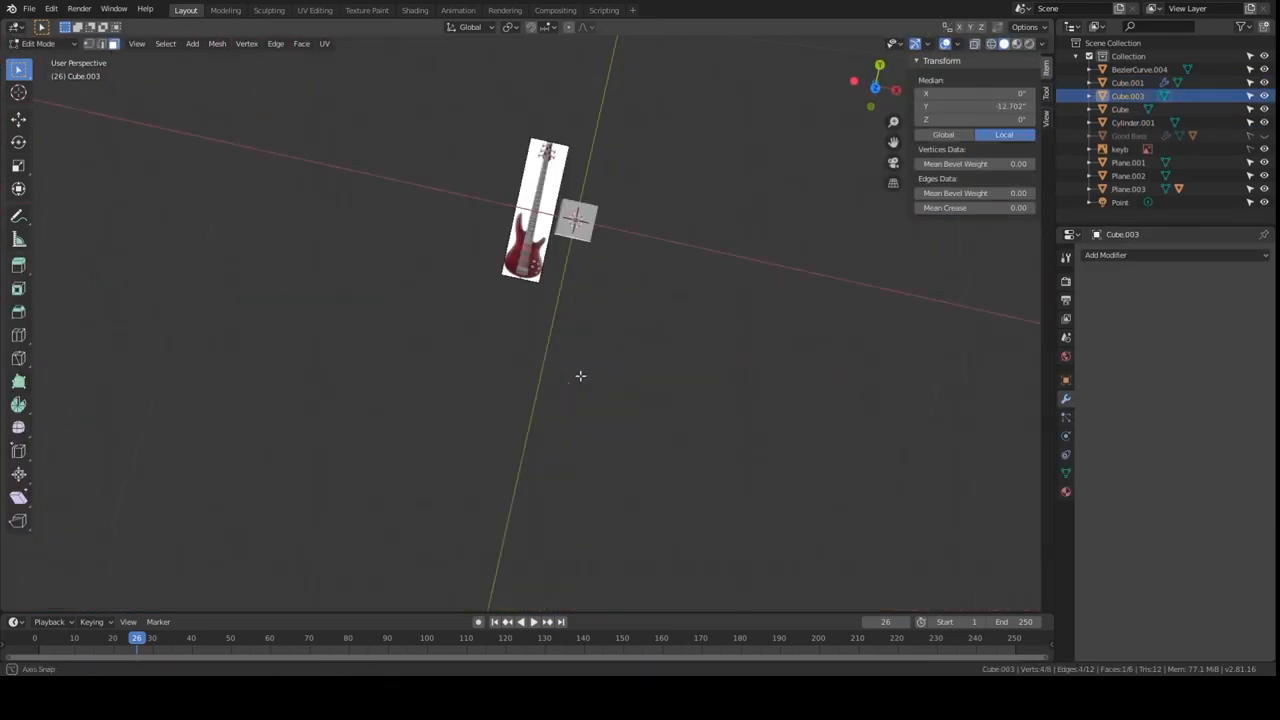
Model the red bass body and neck in Edit Mode and UV-unwrap them in the UV Editing workspace.
{"action": "left_click", "coordinate": [314, 10]}
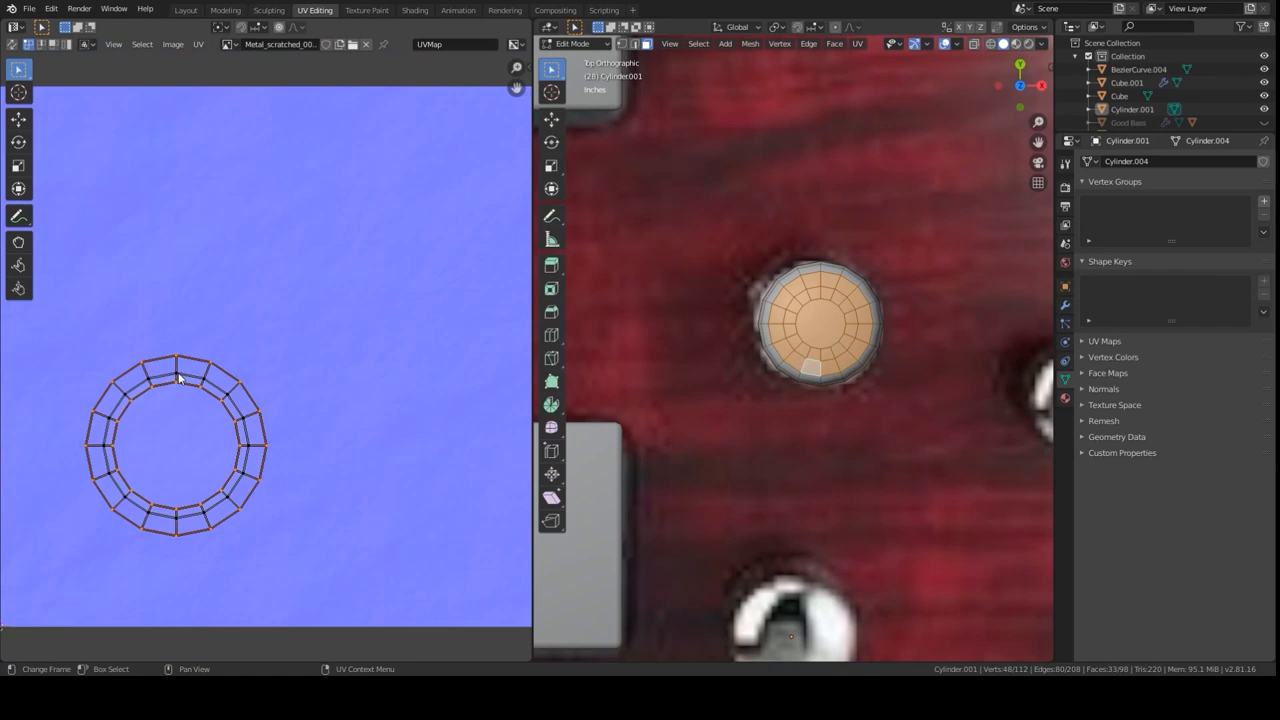
{"action": "left_click", "coordinate": [414, 8]}
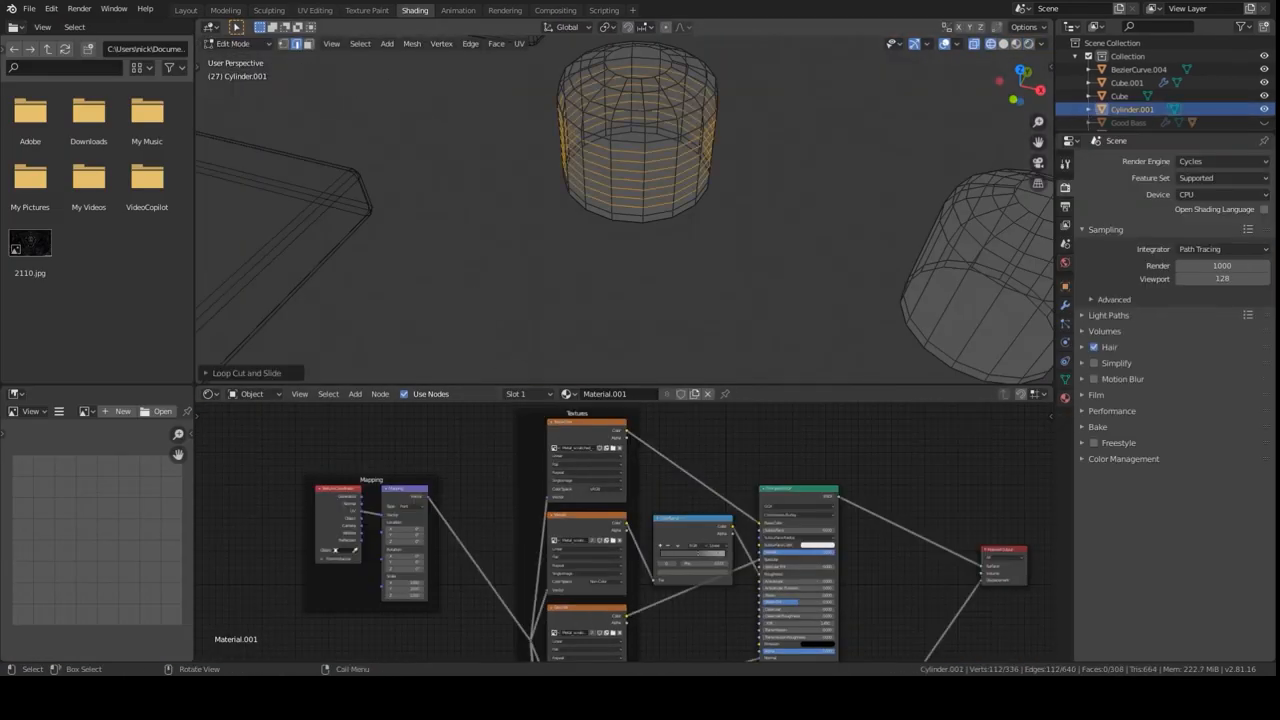
{"action": "left_click", "coordinate": [186, 8]}
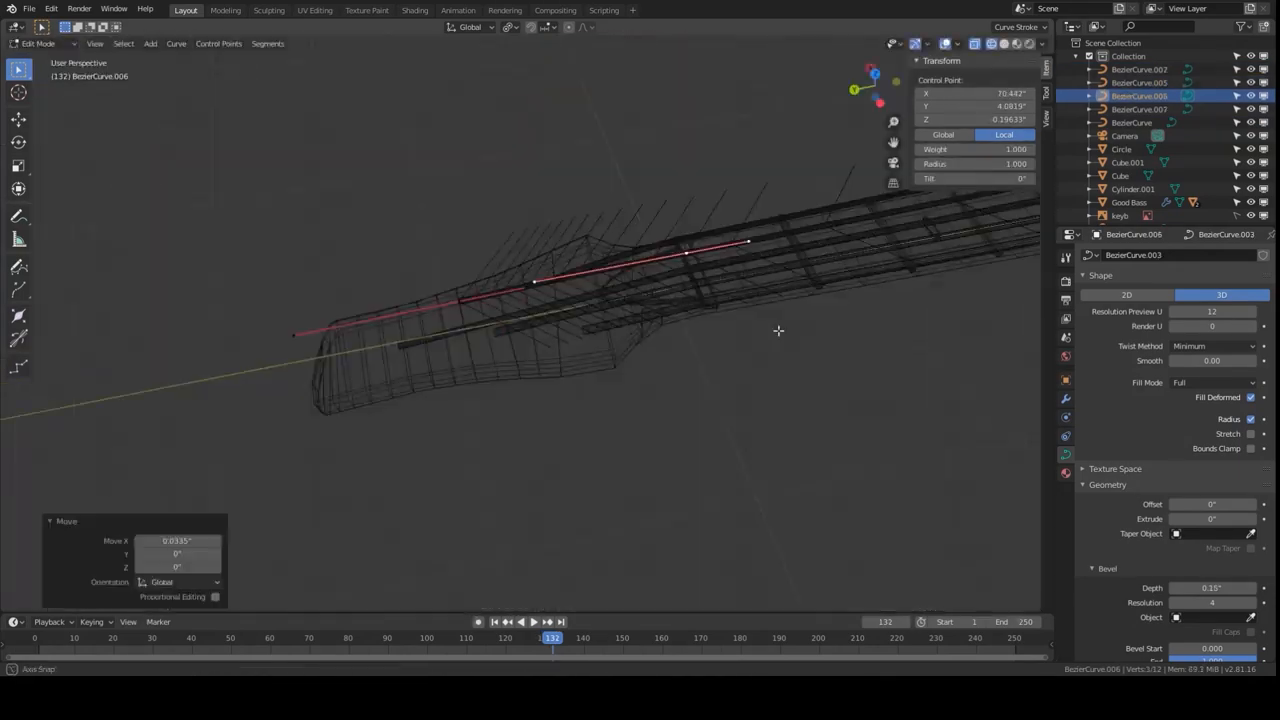
{"action": "left_click", "coordinate": [414, 10]}
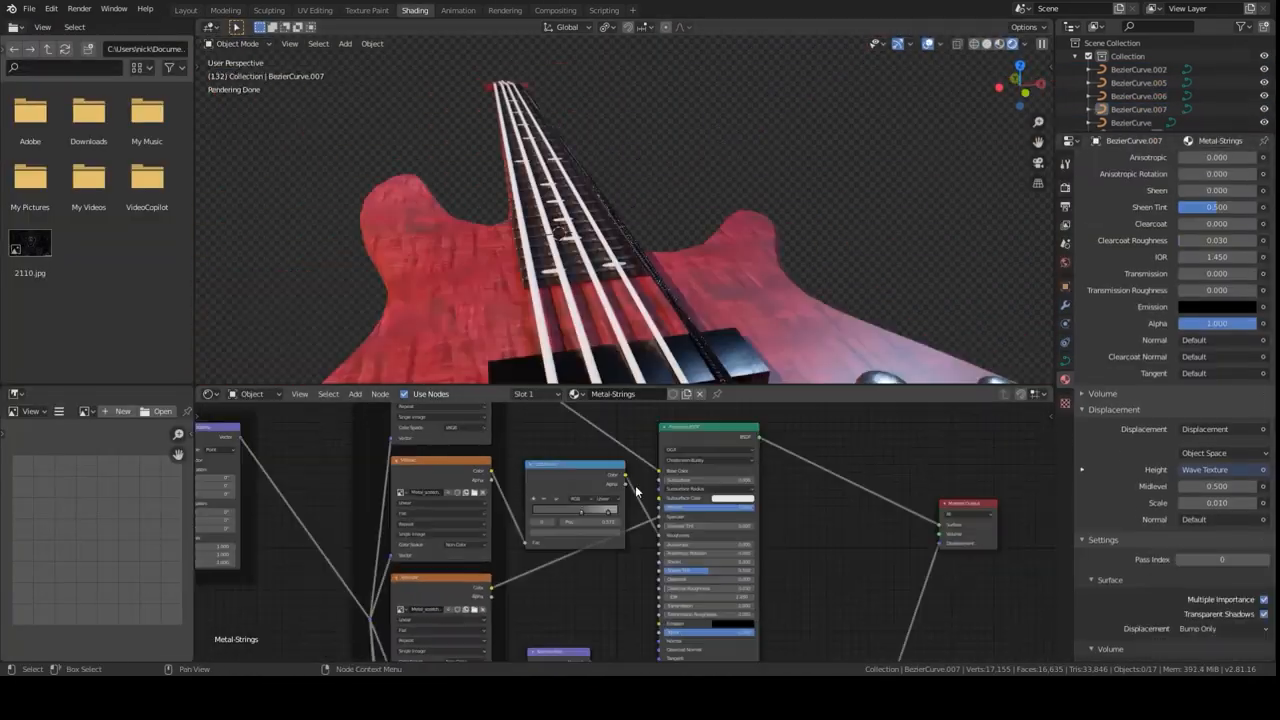
{"action": "left_click", "coordinate": [184, 8]}
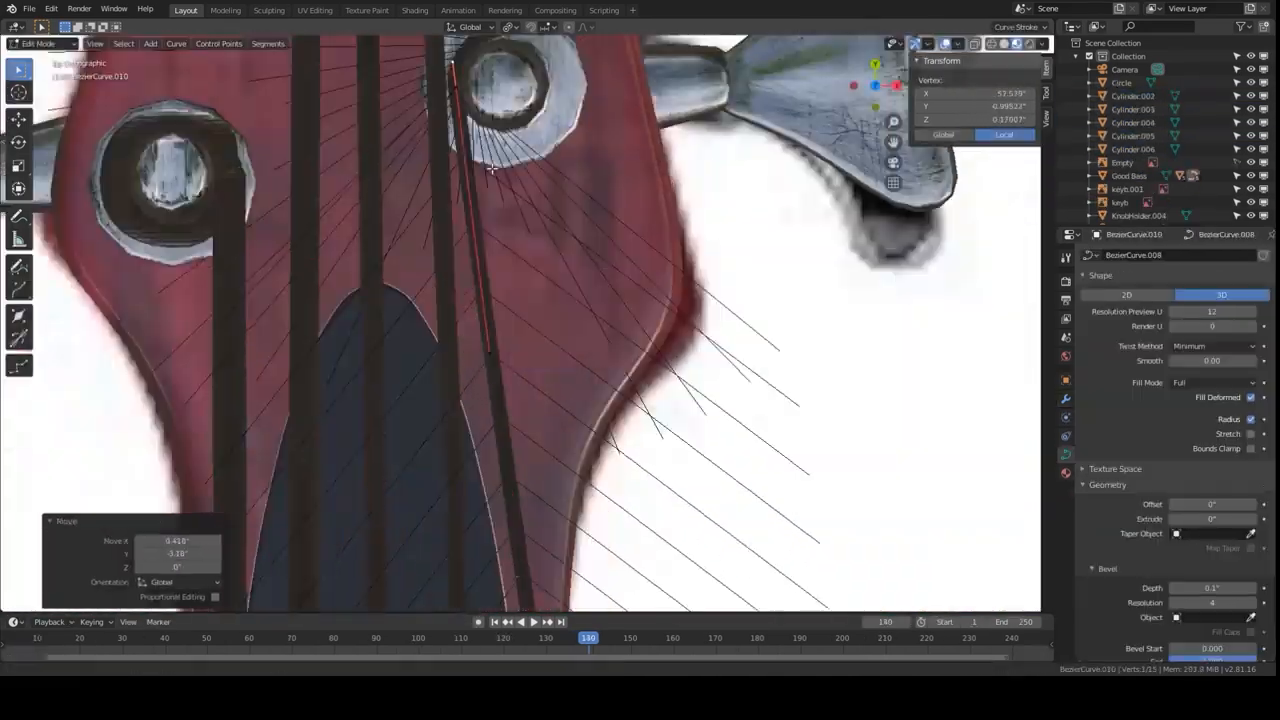
Add strings, knobs, pickup and black pickguard, then build the bass materials and paint its textures.
{"action": "left_click", "coordinate": [314, 8]}
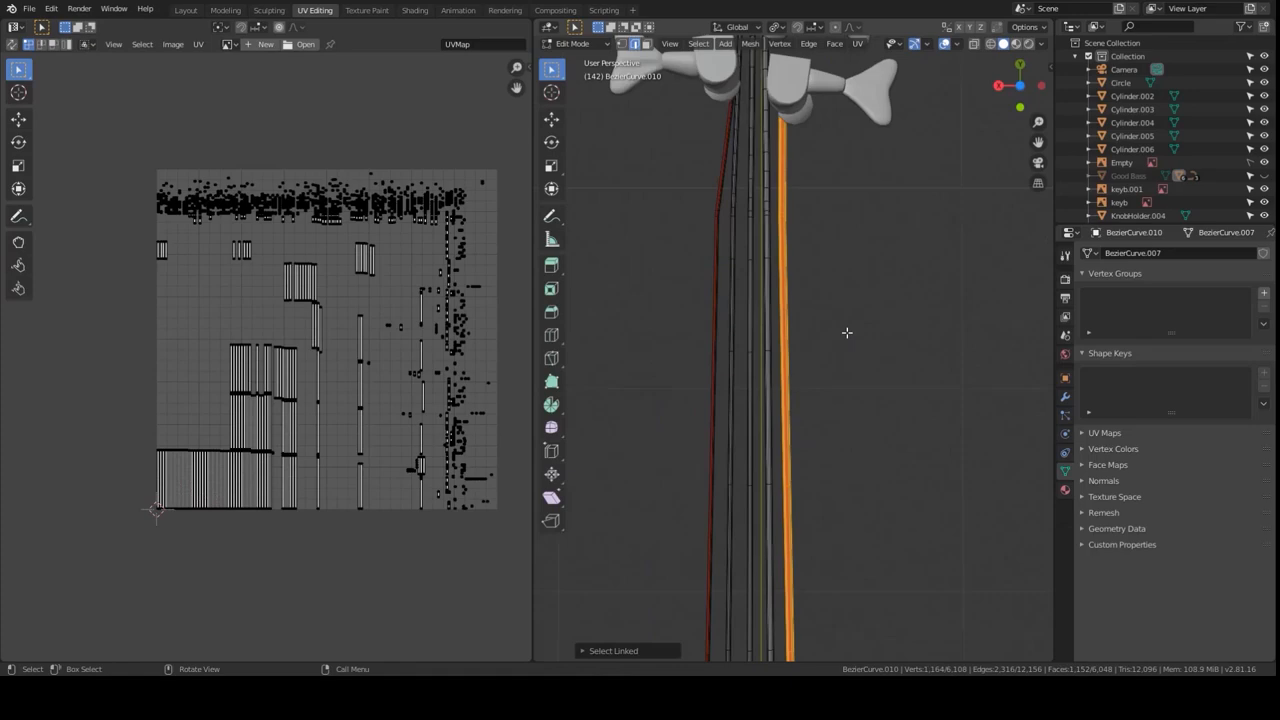
{"action": "left_click", "coordinate": [184, 8]}
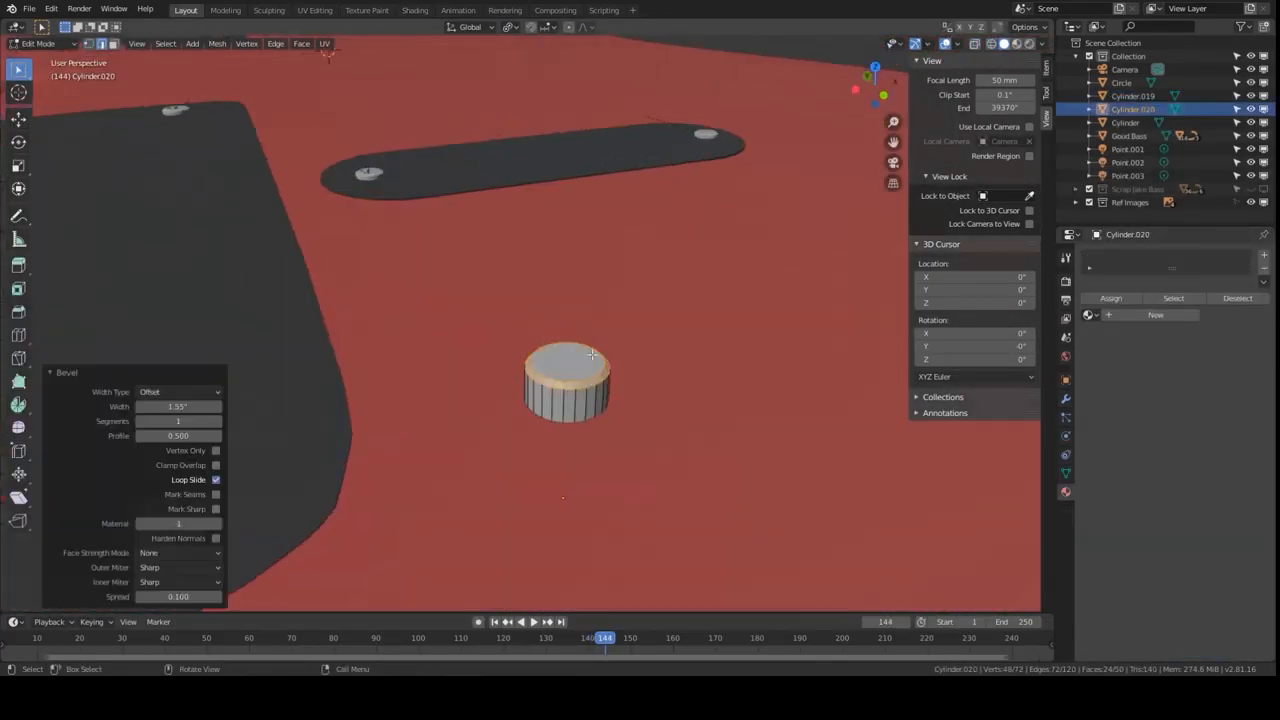
{"action": "key", "text": "Tab"}
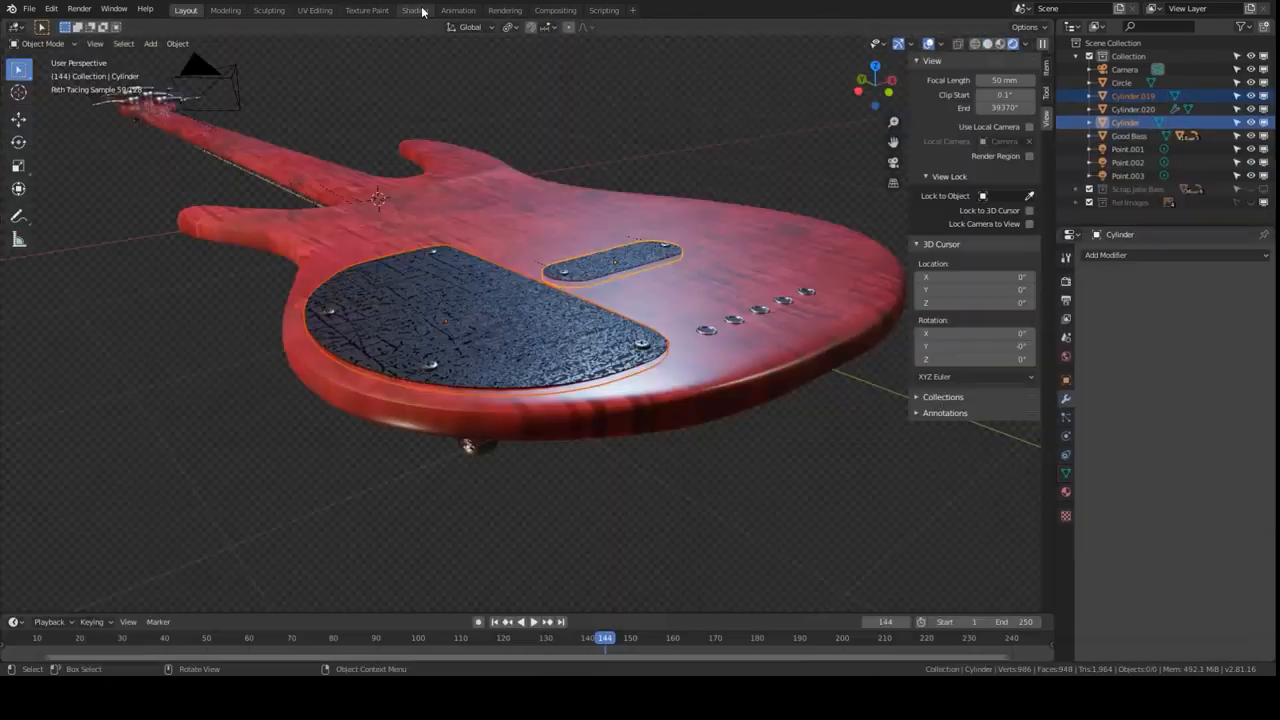
{"action": "left_click", "coordinate": [368, 10]}
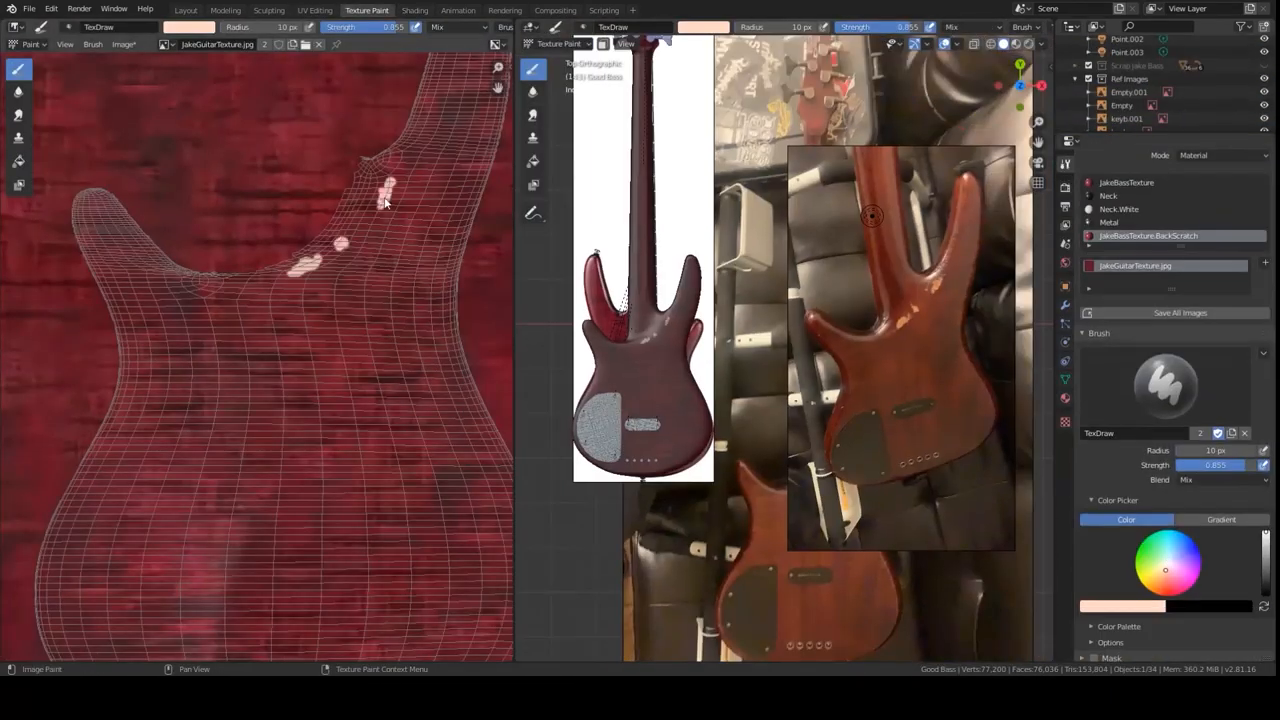
{"action": "left_click", "coordinate": [186, 10]}
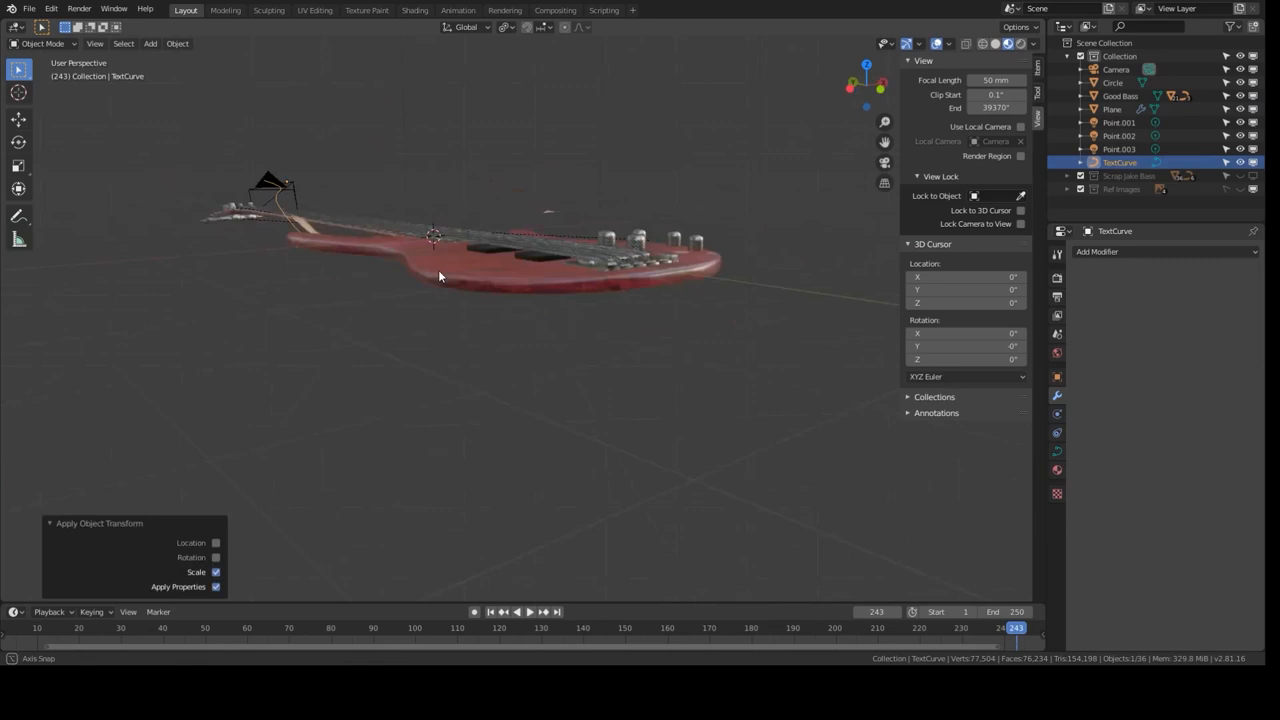
Keyframe the camera around the curled text banner, then start the new guitar mesh with extrusions and loop cuts.
{"action": "left_click", "coordinate": [556, 10]}
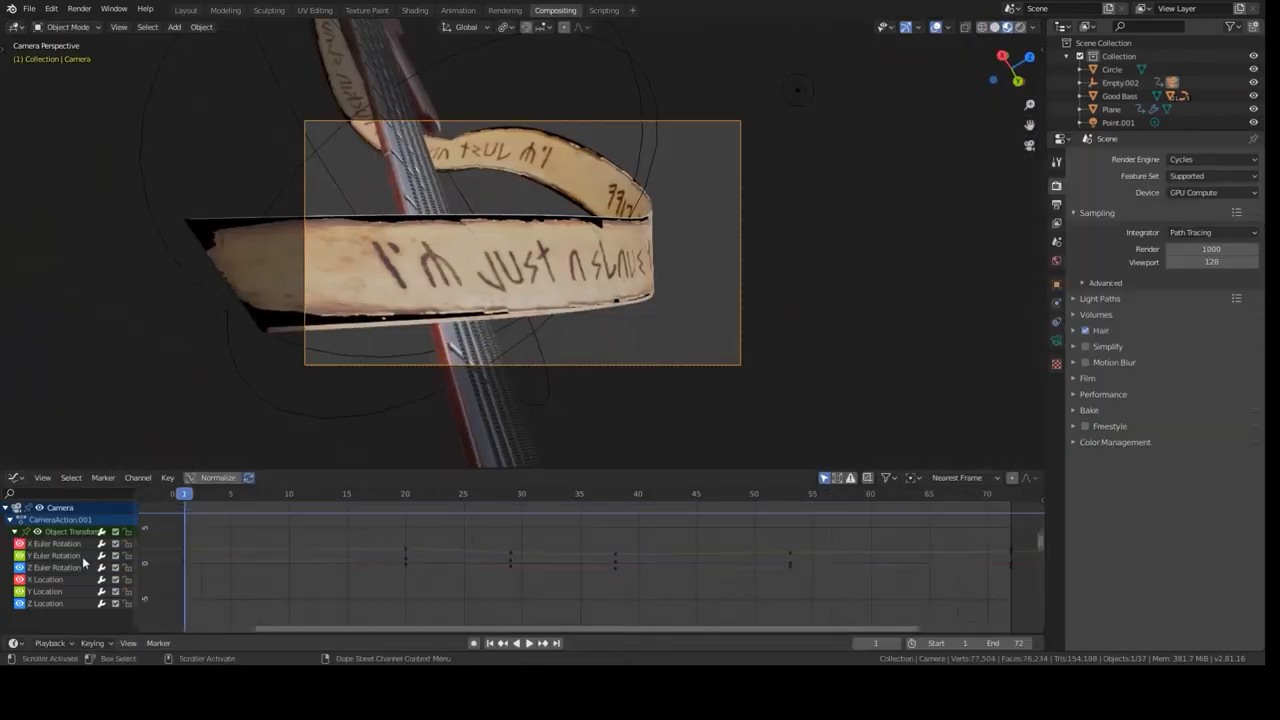
{"action": "left_click", "coordinate": [184, 10]}
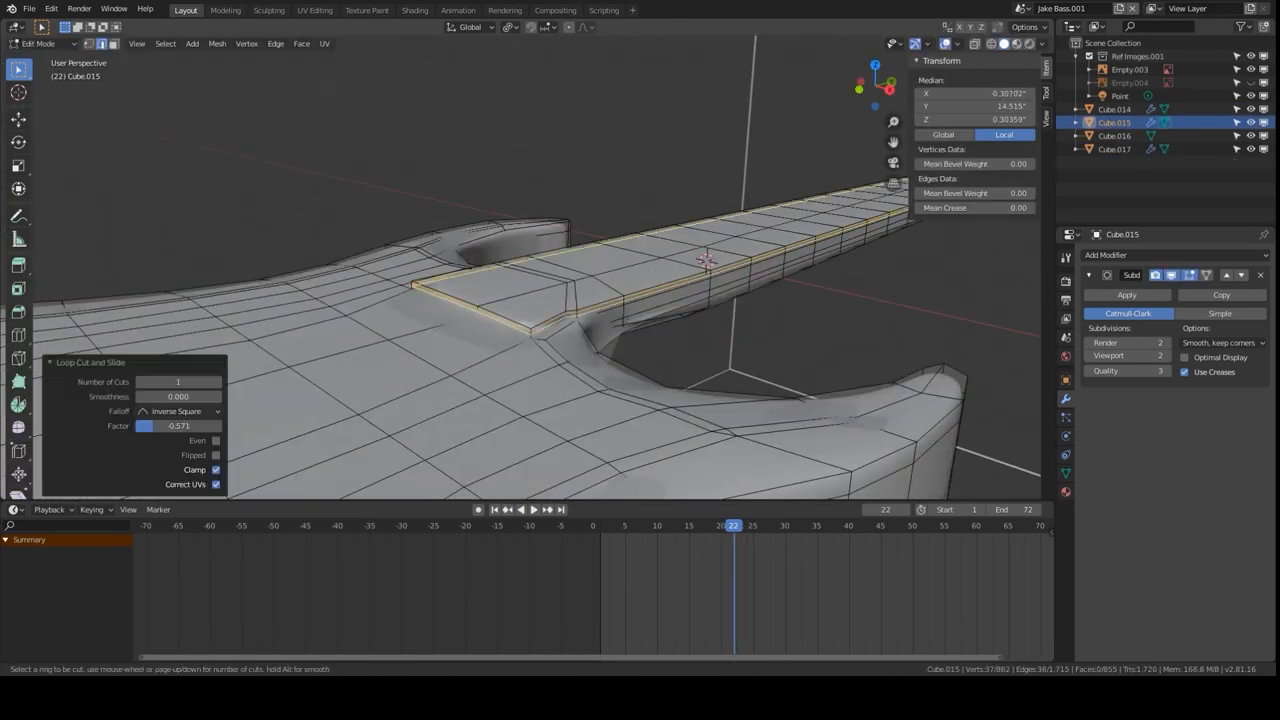
Unwrap the electric guitar, make the pickup texture in Photoshop, and map wood-grain image textures onto body and neck.
{"action": "left_click", "coordinate": [314, 8]}
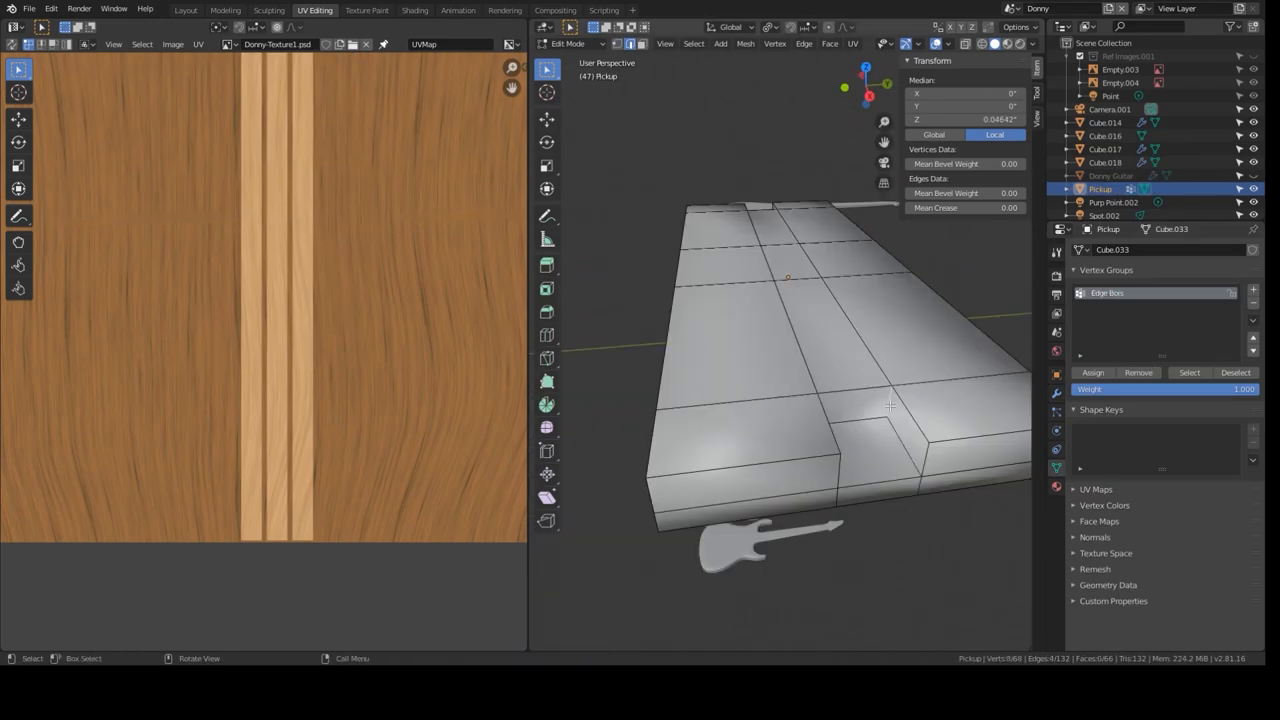
{"action": "left_click", "coordinate": [184, 10]}
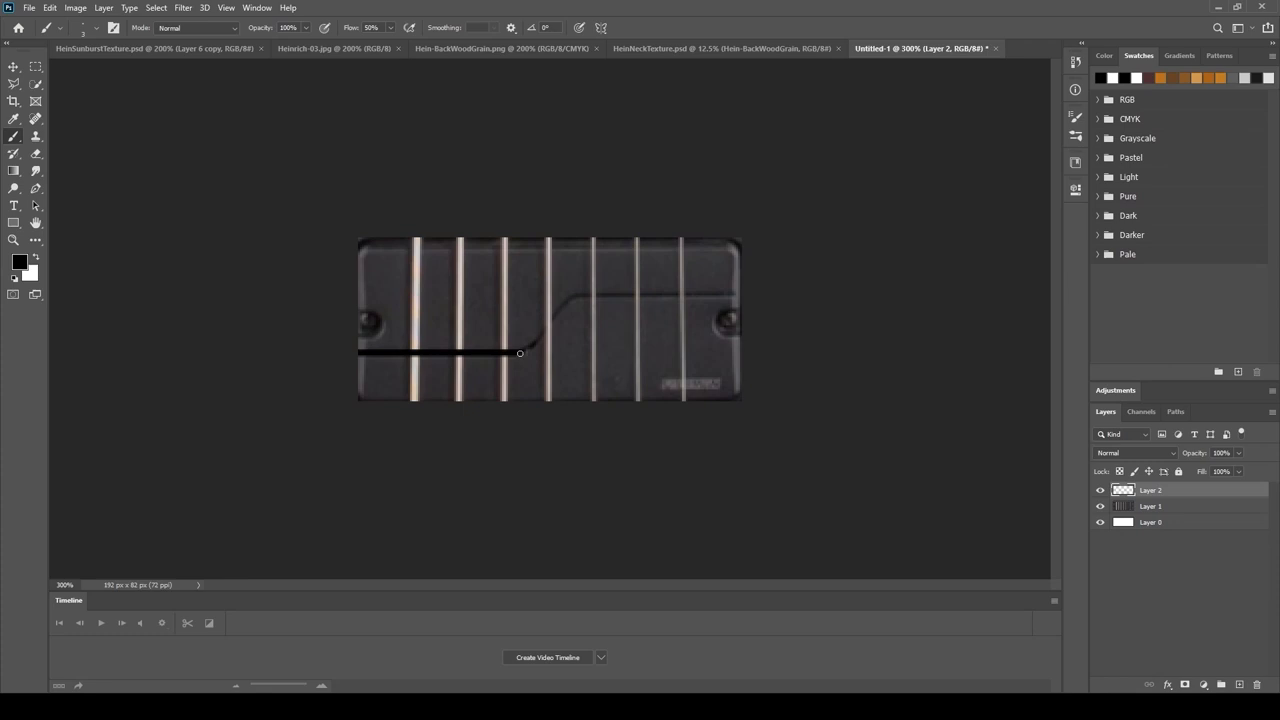
{"action": "left_click", "coordinate": [918, 48]}
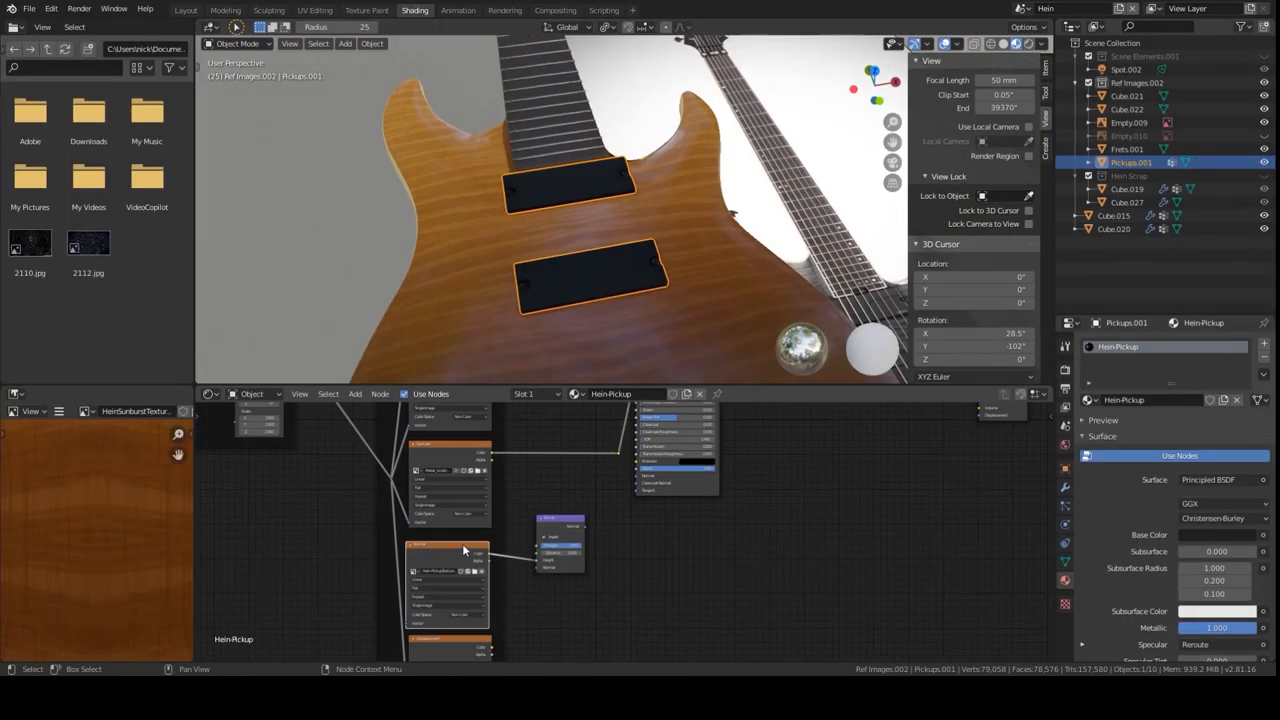
{"action": "left_click", "coordinate": [314, 8]}
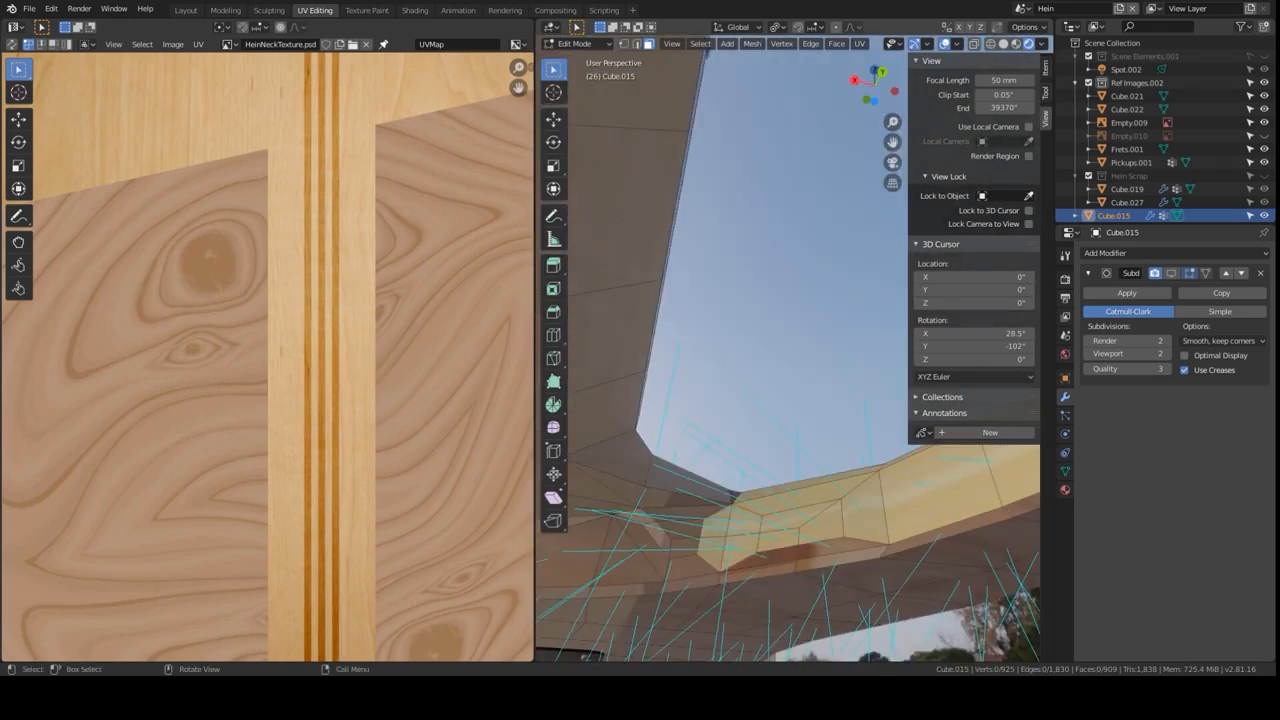